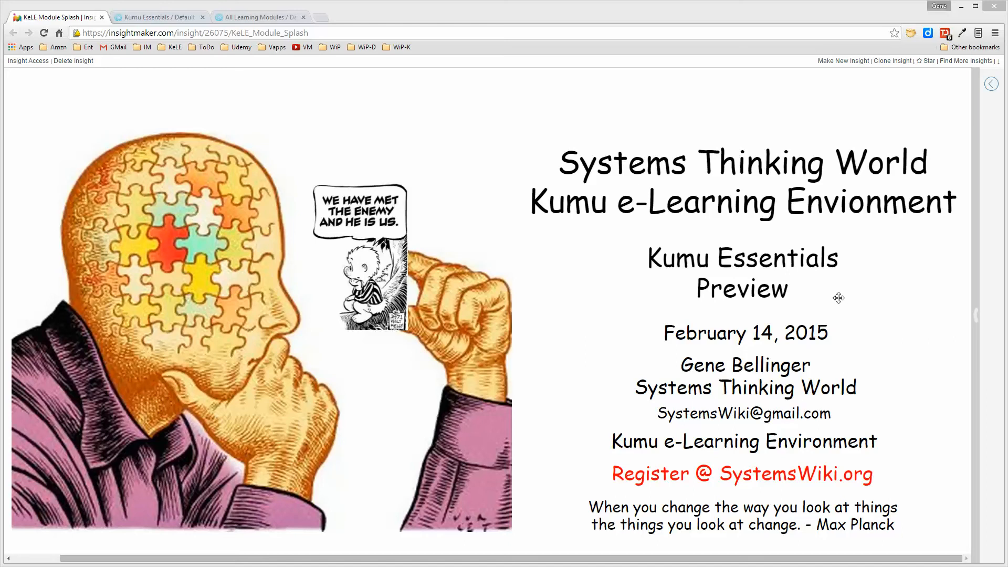
{"action": "mouse_move", "coordinate": [812, 285]}
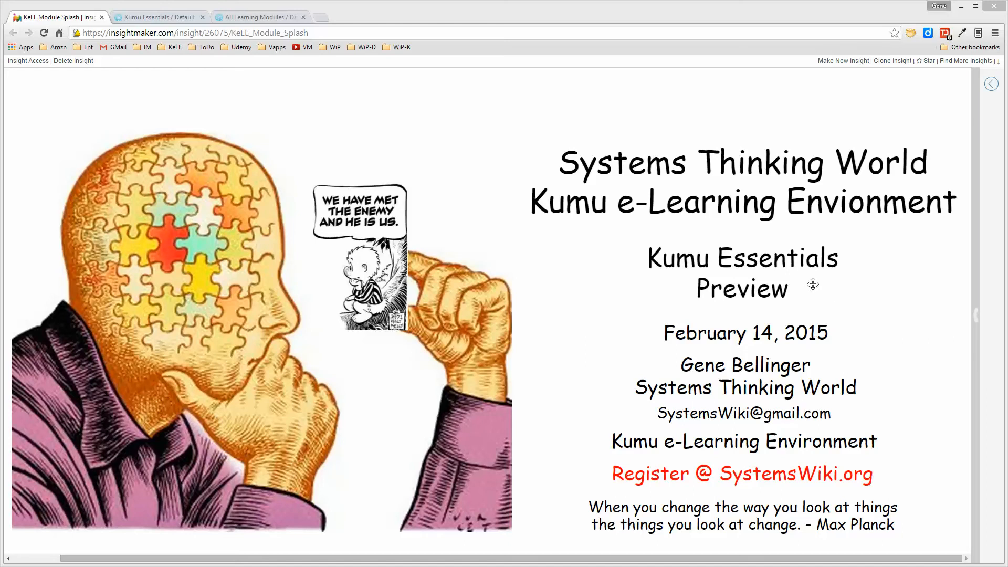
{"action": "mouse_move", "coordinate": [733, 240]}
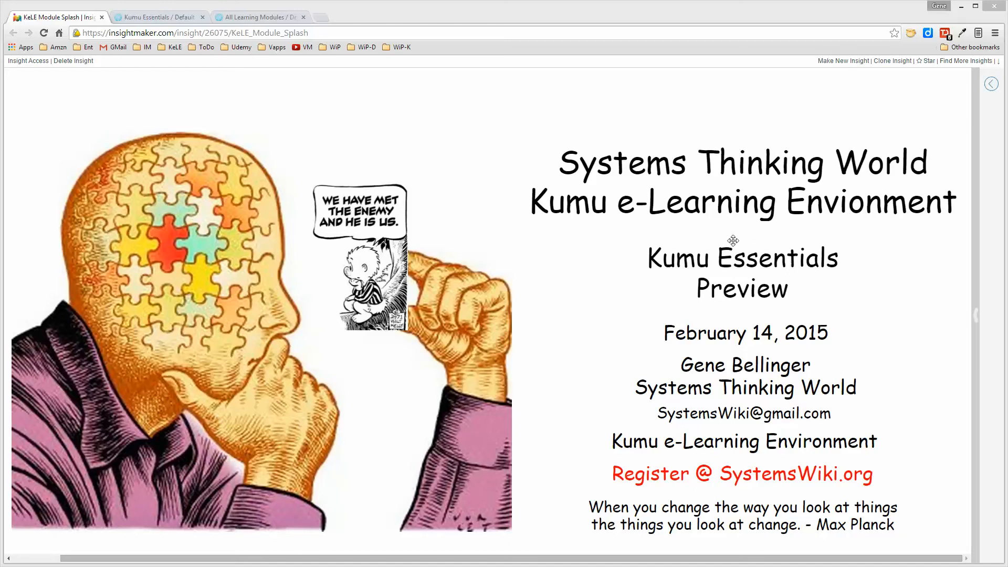
{"action": "mouse_move", "coordinate": [748, 232]}
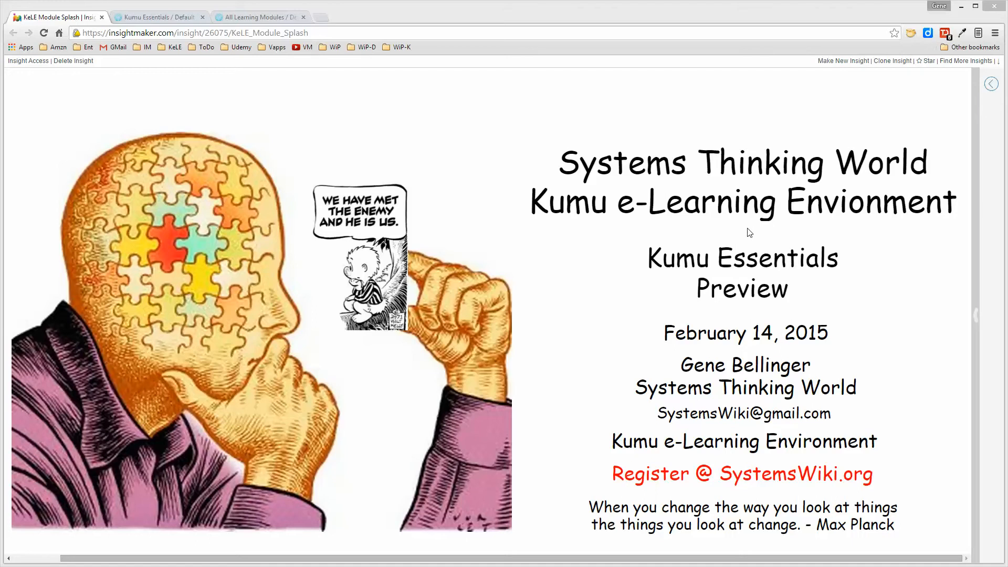
{"action": "mouse_move", "coordinate": [268, 113]}
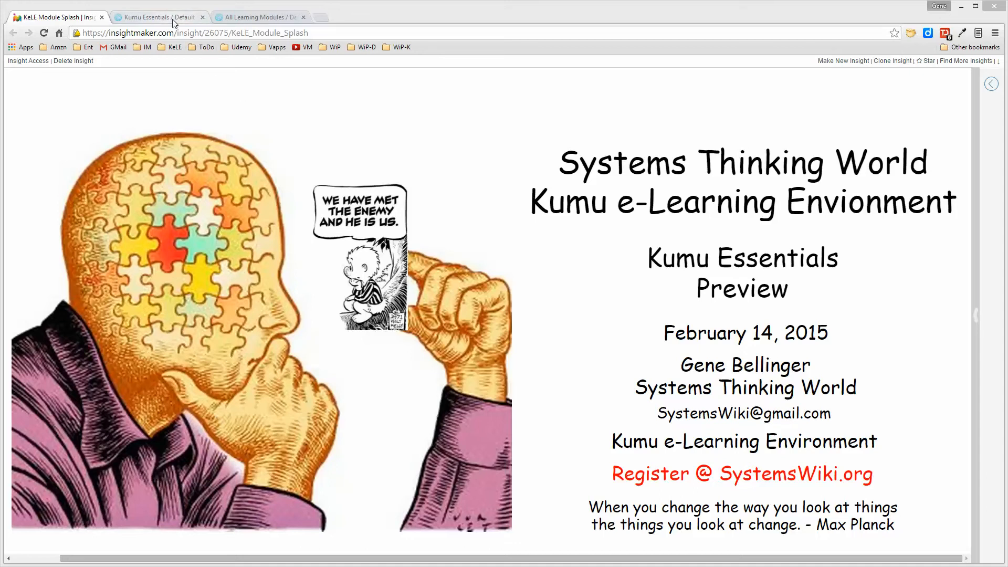
Step: Switch to the Kumu Essentials browser tab to show its five-lesson course map
{"action": "left_click", "coordinate": [157, 16]}
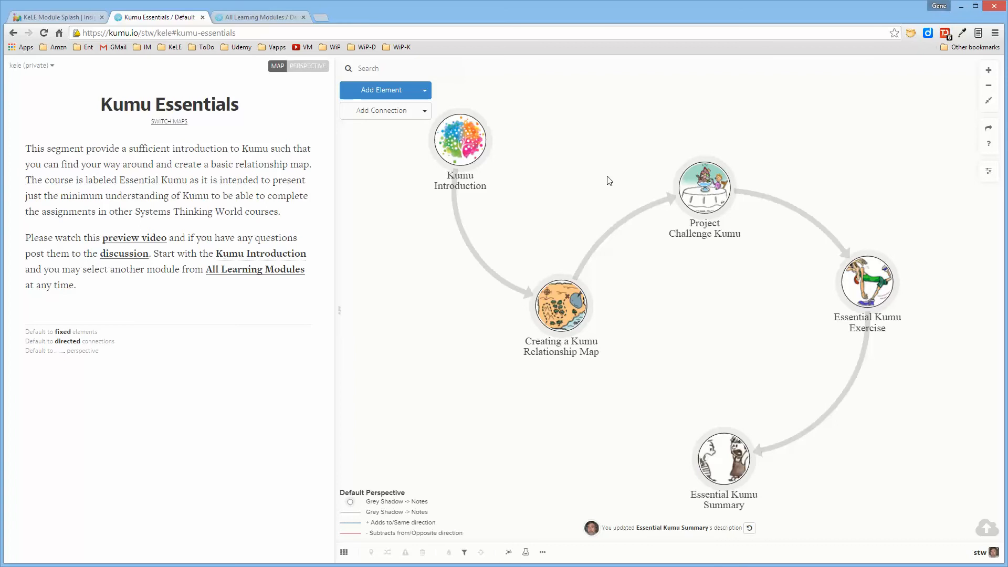
{"action": "mouse_move", "coordinate": [592, 169]}
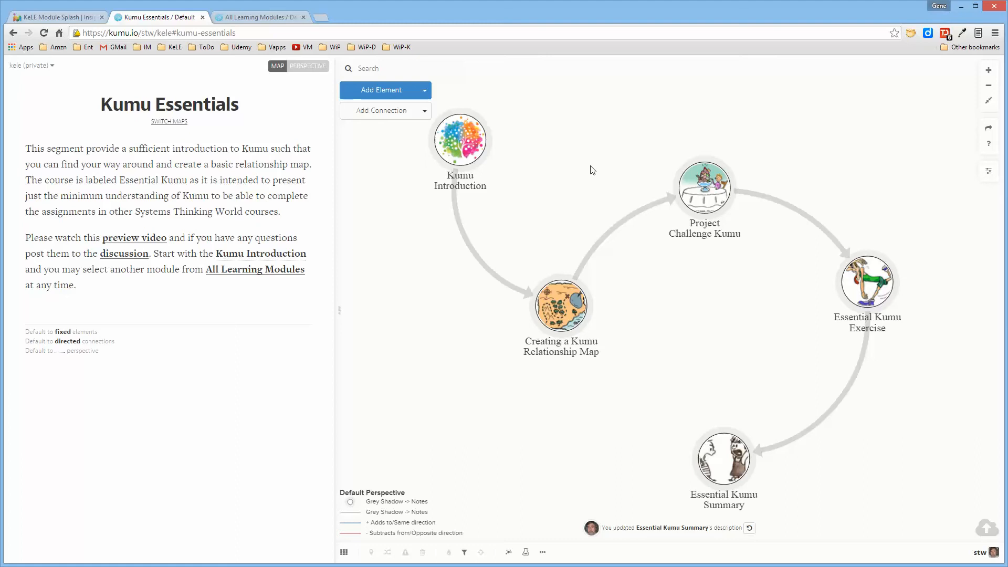
{"action": "mouse_move", "coordinate": [541, 210]}
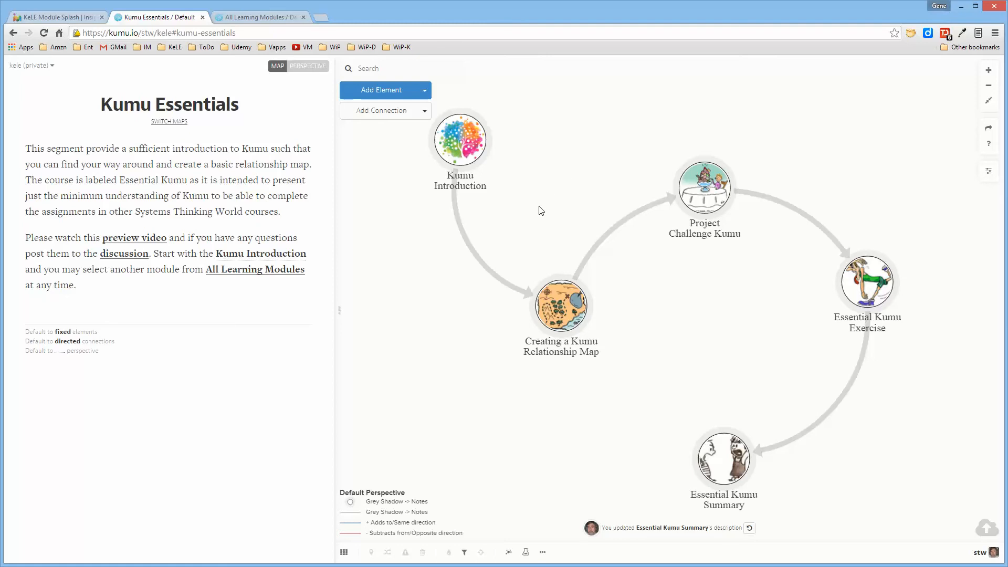
{"action": "mouse_move", "coordinate": [569, 200]}
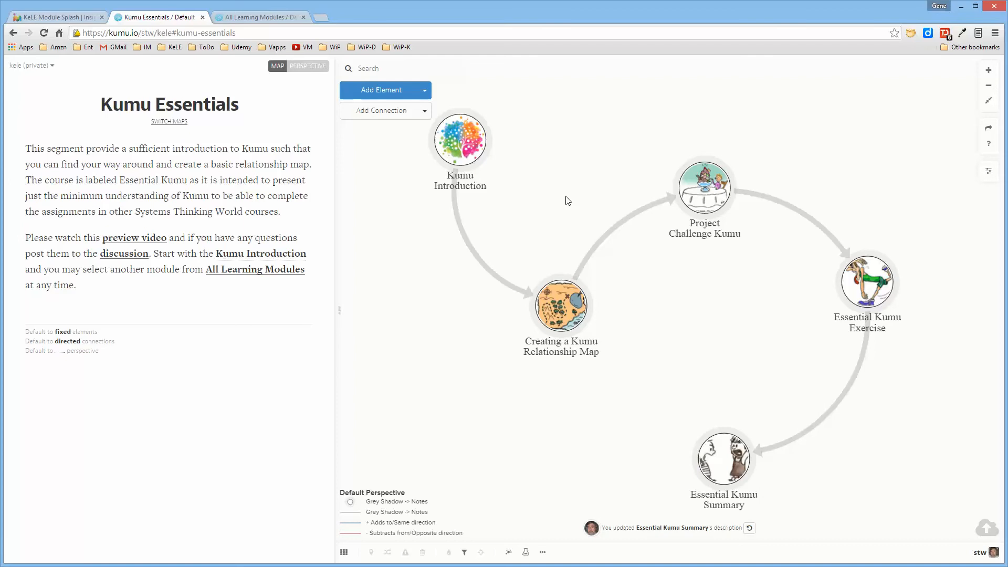
{"action": "mouse_move", "coordinate": [437, 259]}
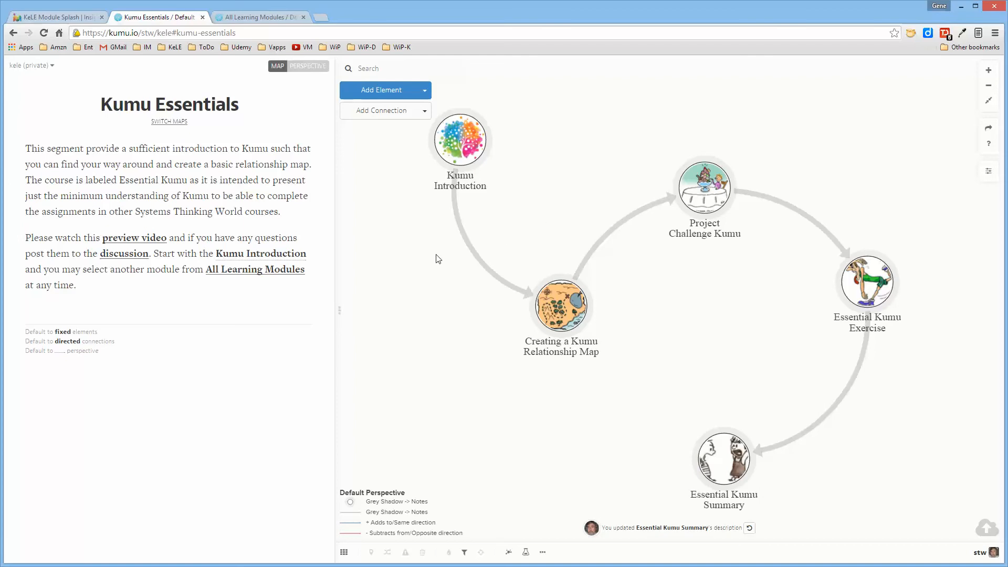
{"action": "mouse_move", "coordinate": [500, 167]}
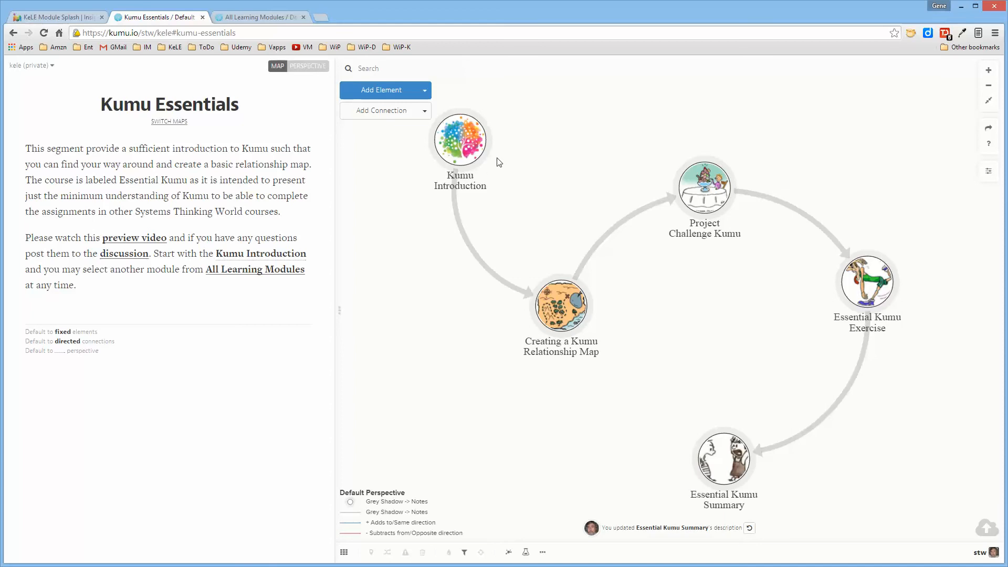
{"action": "mouse_move", "coordinate": [597, 327]}
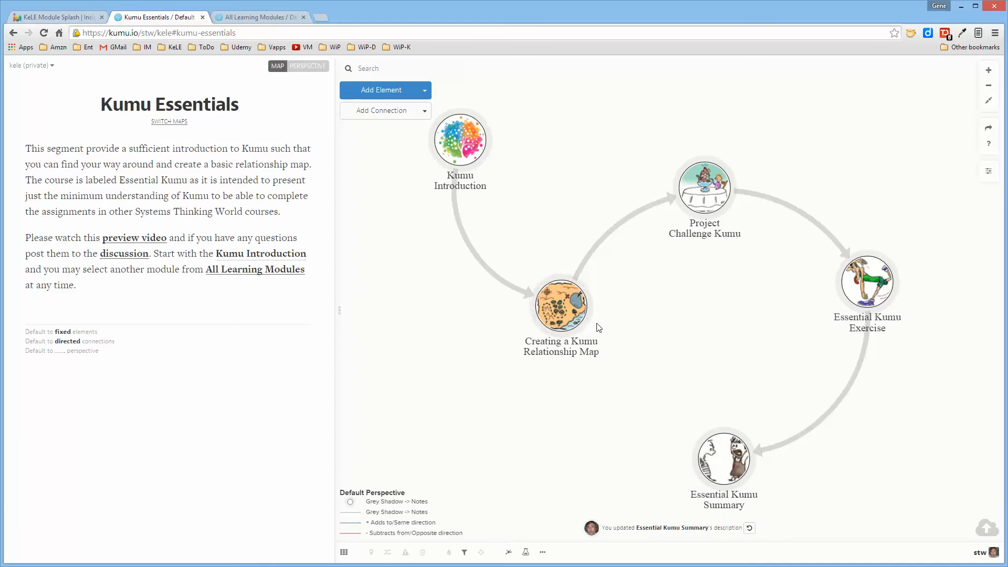
{"action": "mouse_move", "coordinate": [603, 329]}
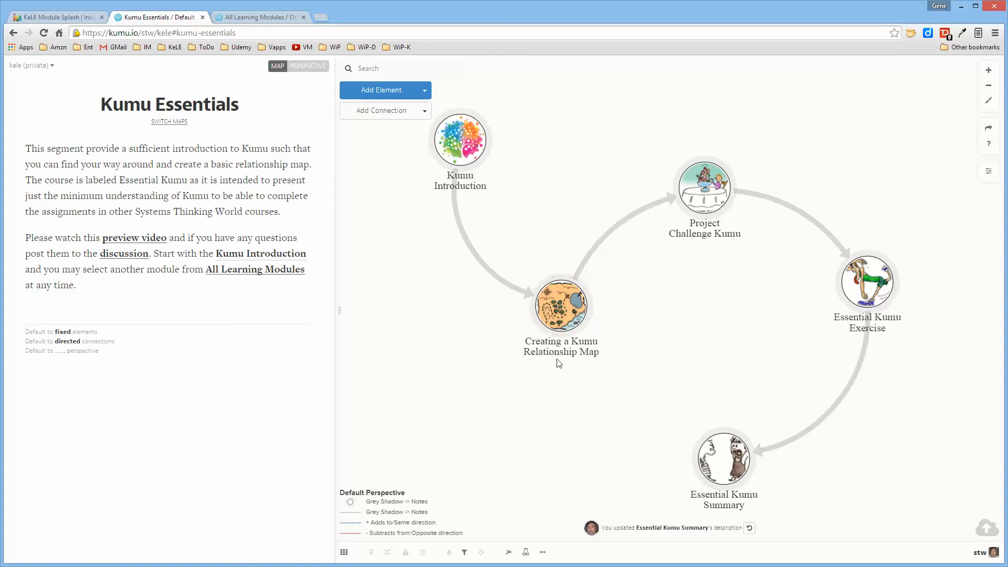
{"action": "mouse_move", "coordinate": [698, 343]}
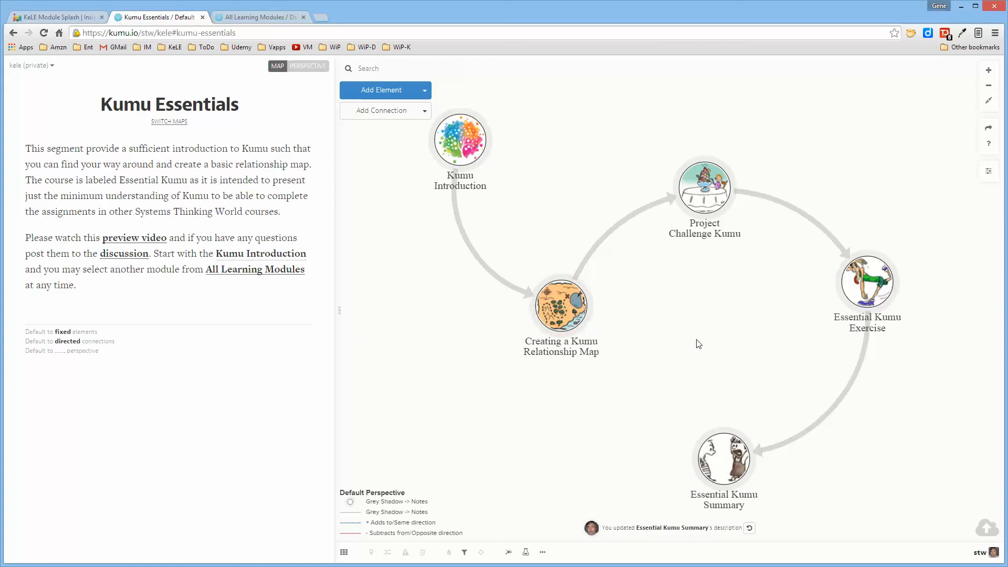
{"action": "mouse_move", "coordinate": [659, 322]}
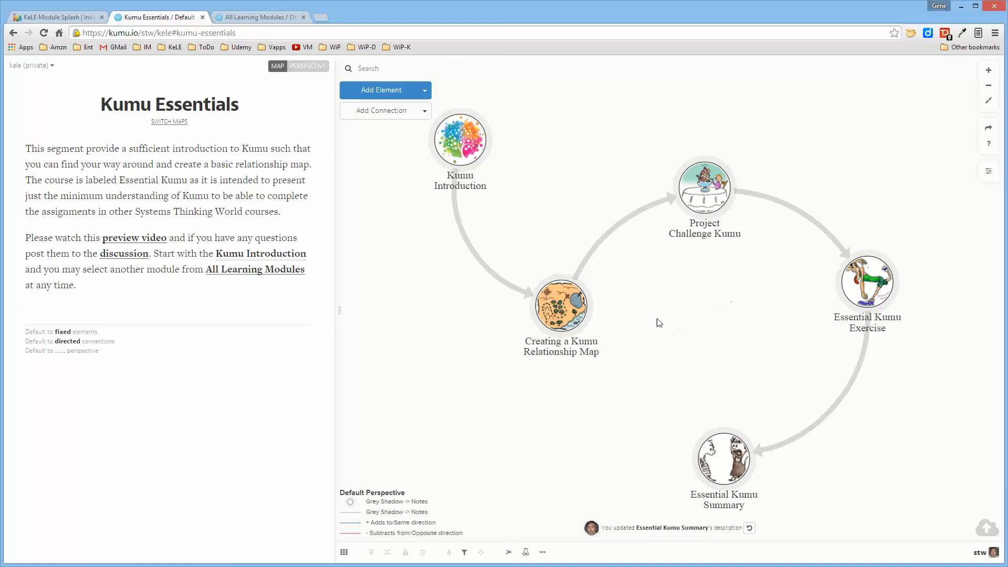
{"action": "mouse_move", "coordinate": [627, 320]}
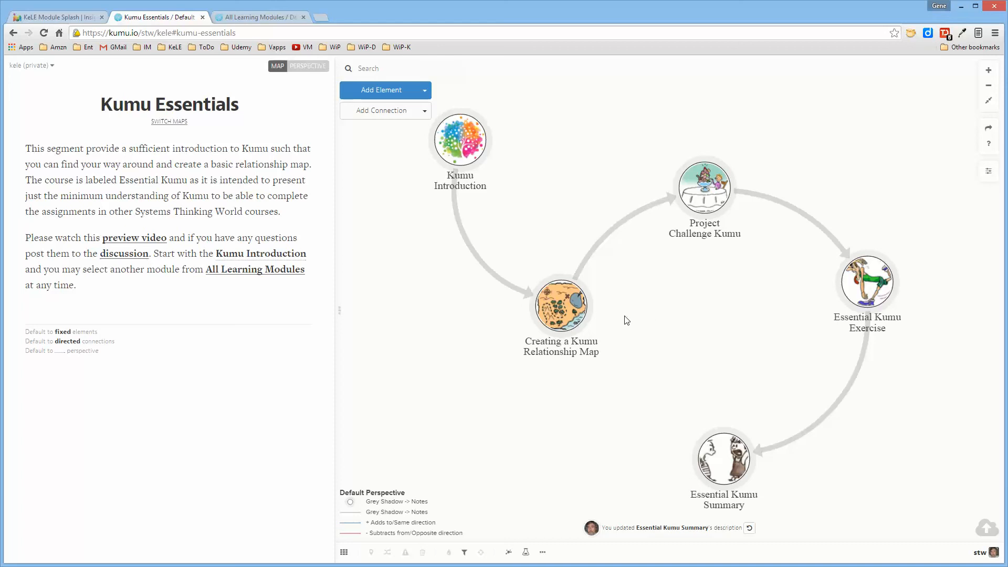
{"action": "mouse_move", "coordinate": [727, 210]}
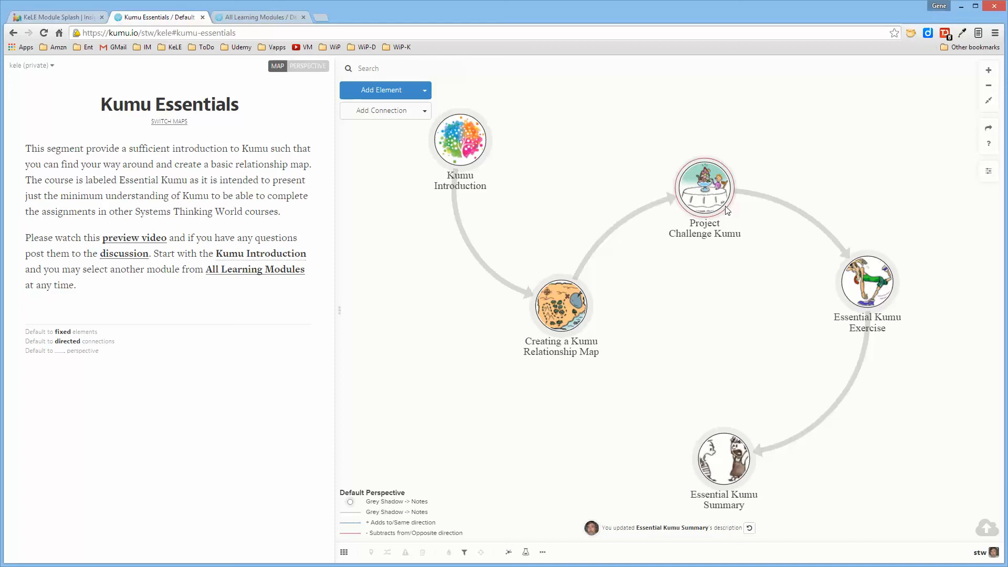
{"action": "mouse_move", "coordinate": [732, 218]}
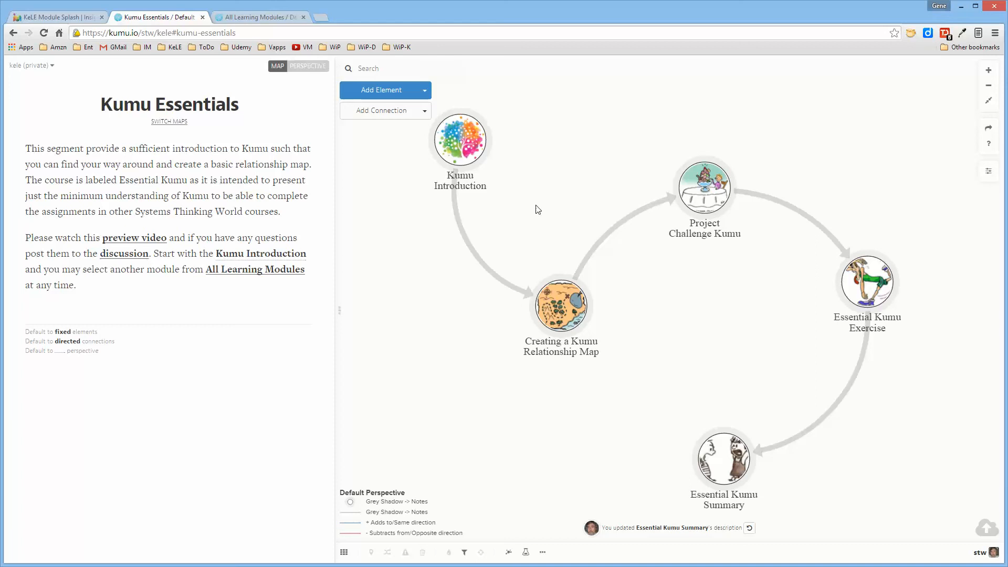
{"action": "mouse_move", "coordinate": [544, 205]}
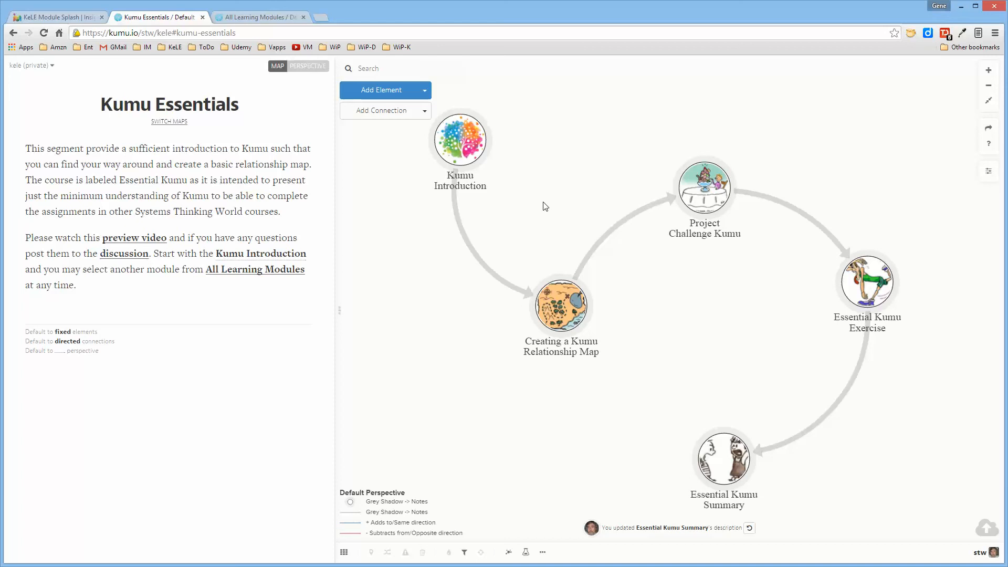
{"action": "mouse_move", "coordinate": [547, 204]}
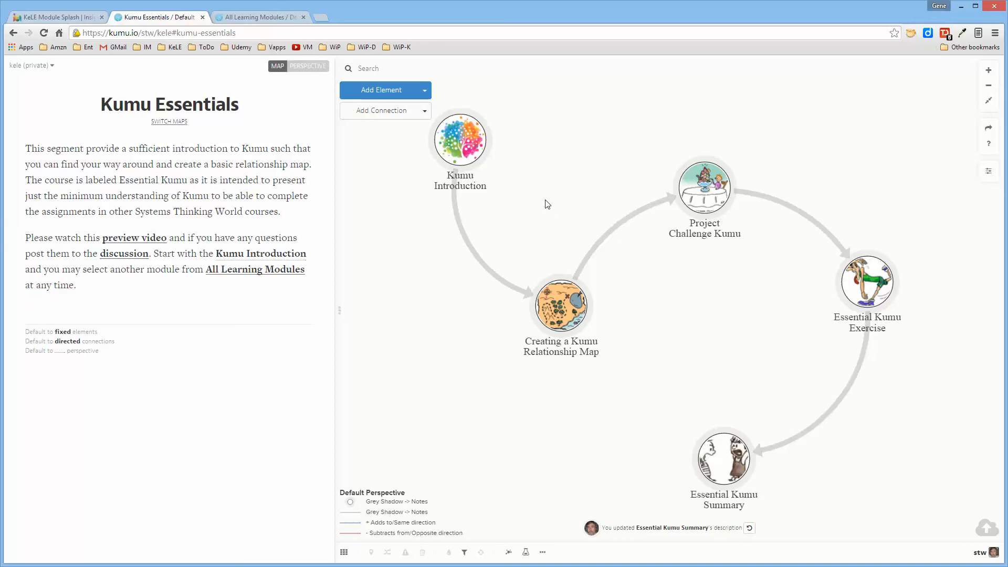
{"action": "mouse_move", "coordinate": [508, 175]}
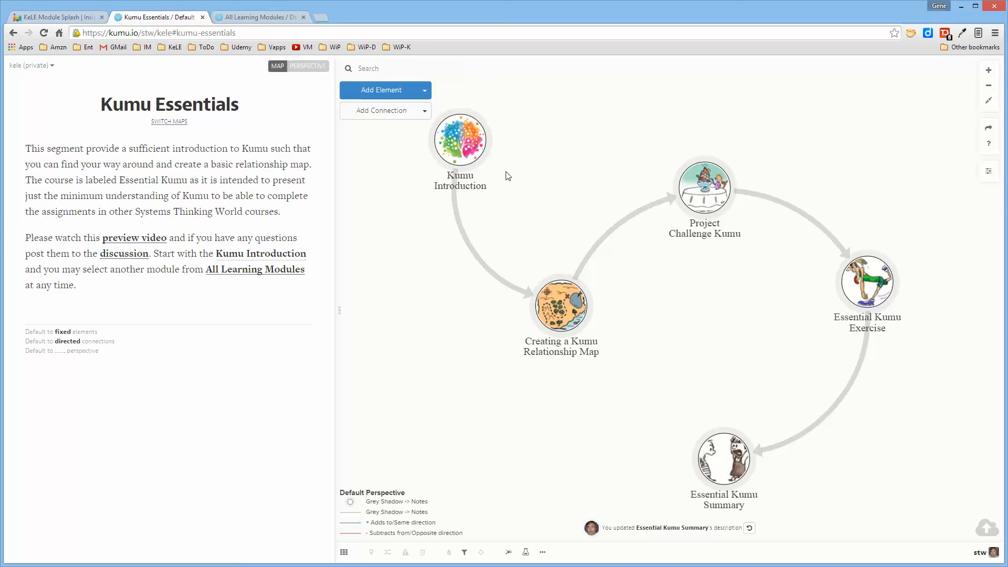
{"action": "mouse_move", "coordinate": [420, 282]}
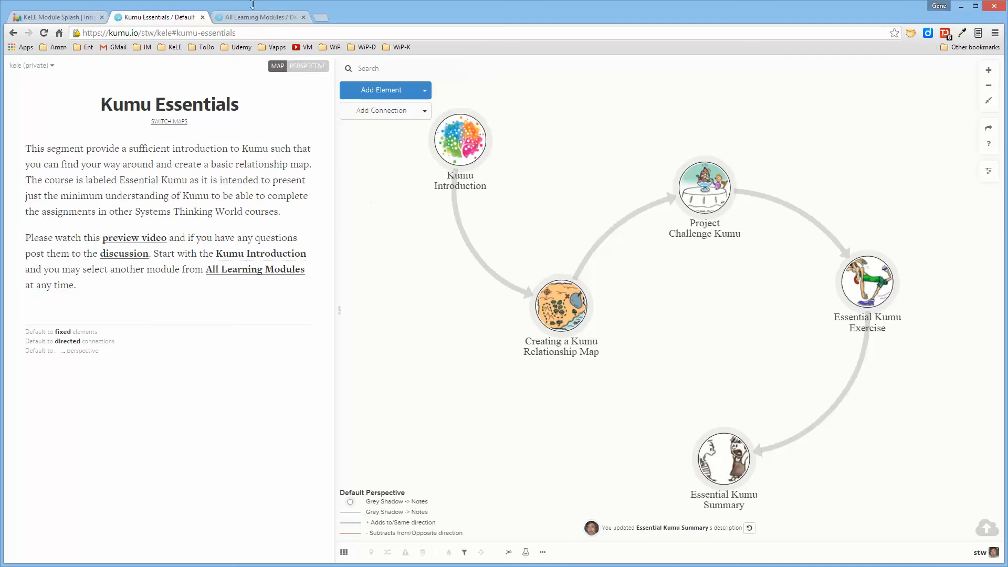
Step: Switch to the All Learning Modules browser tab showing overview, curators and interlinked modules
{"action": "left_click", "coordinate": [262, 17]}
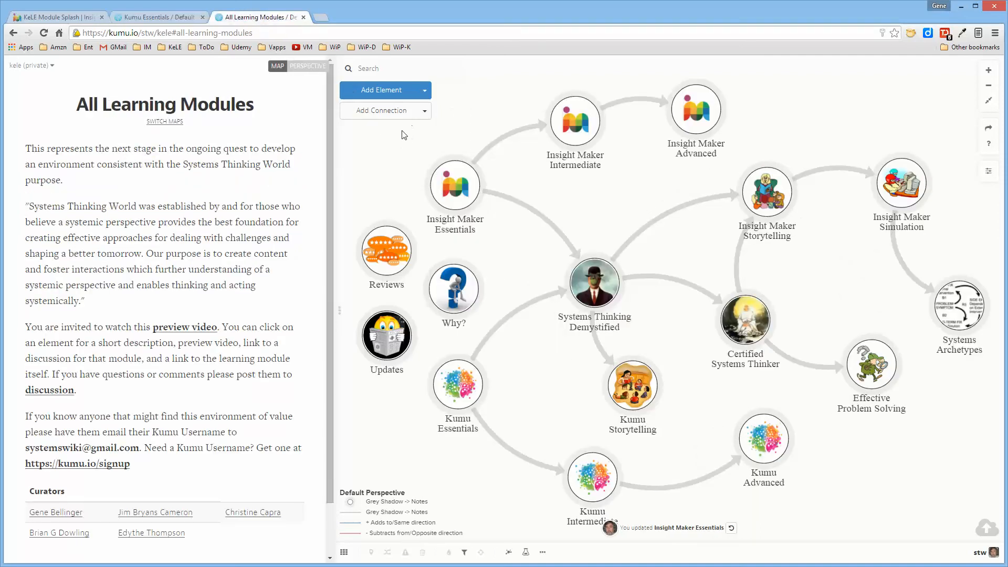
{"action": "mouse_move", "coordinate": [401, 146]}
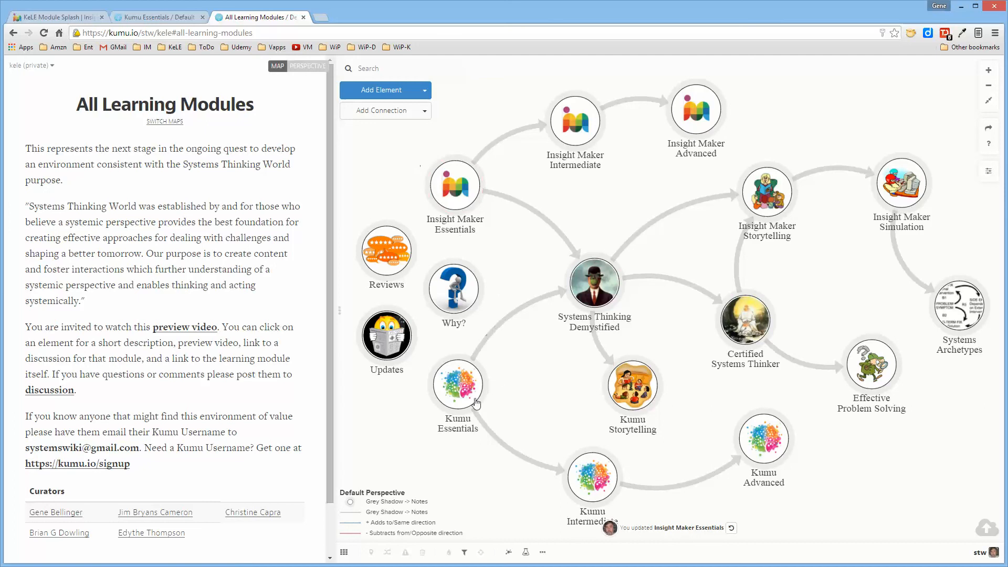
{"action": "mouse_move", "coordinate": [536, 399]}
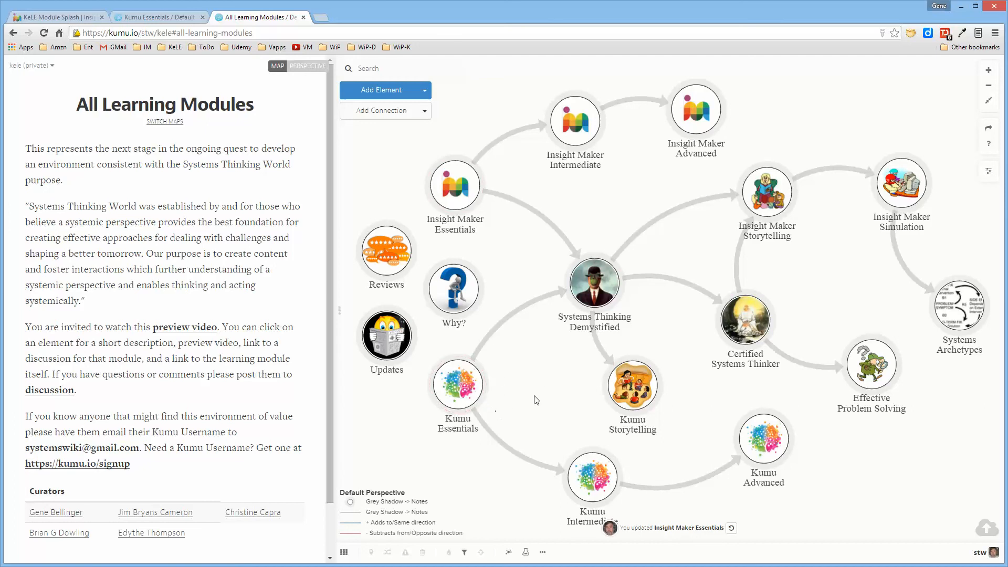
{"action": "mouse_move", "coordinate": [541, 365]}
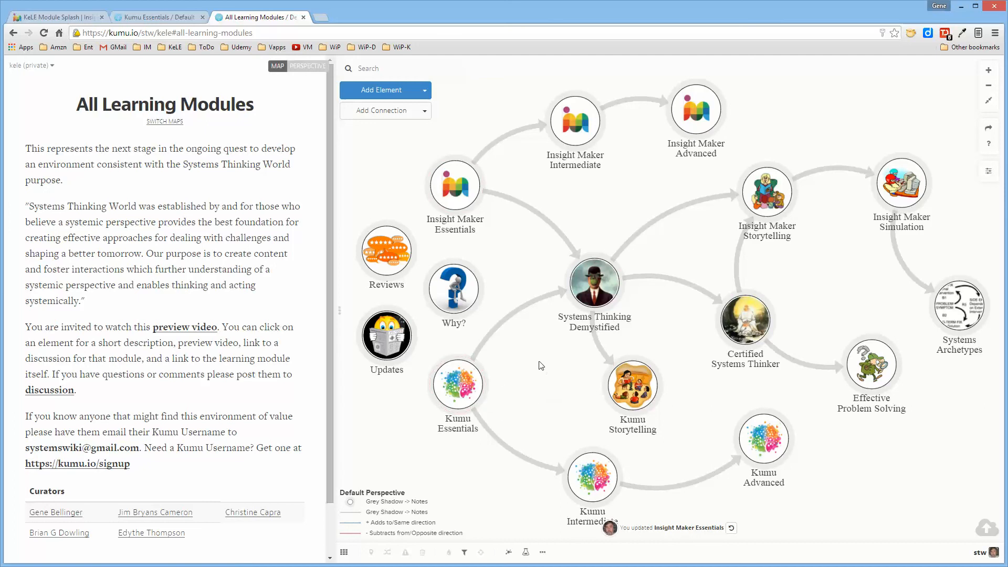
{"action": "mouse_move", "coordinate": [389, 439]}
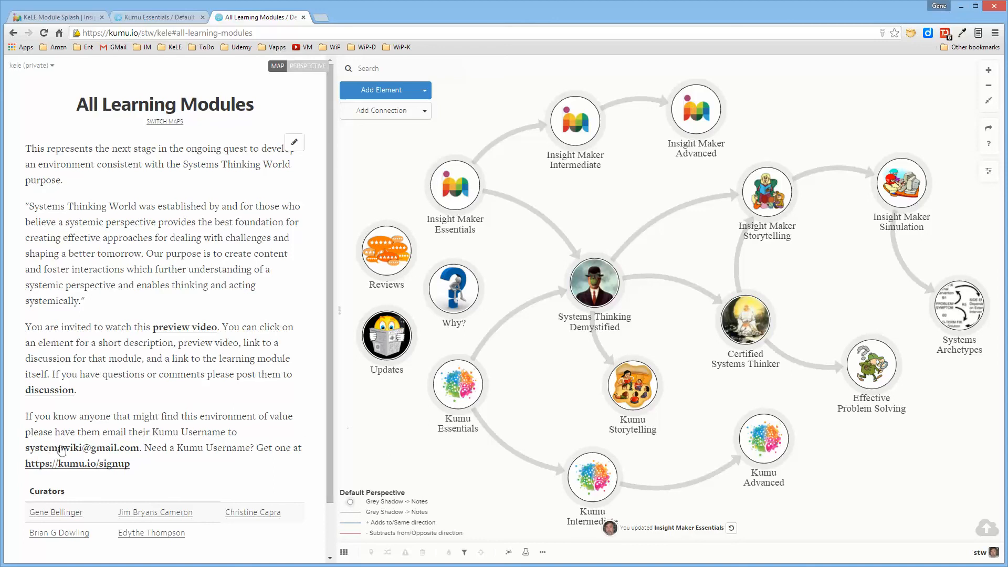
{"action": "mouse_move", "coordinate": [144, 459]}
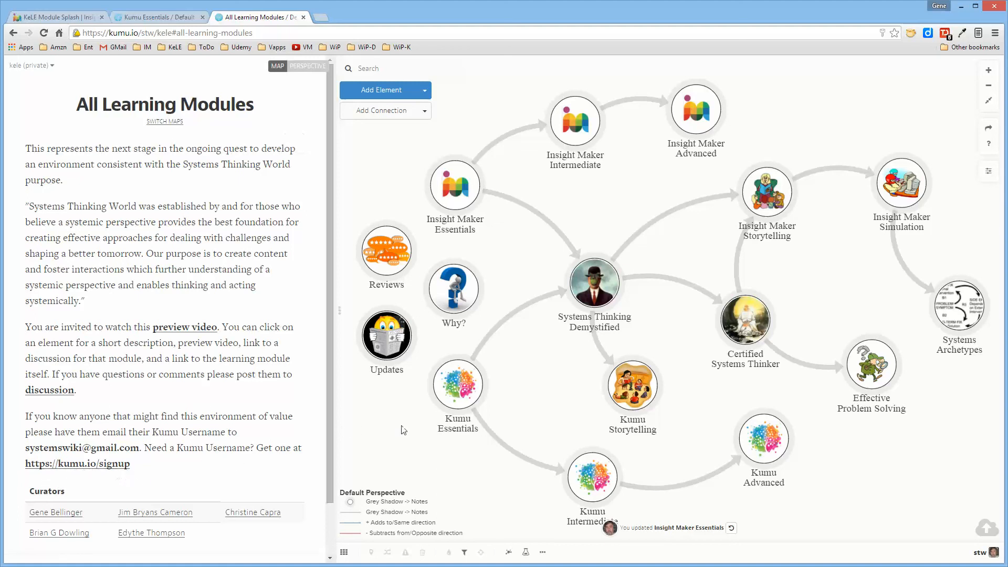
{"action": "mouse_move", "coordinate": [423, 492]}
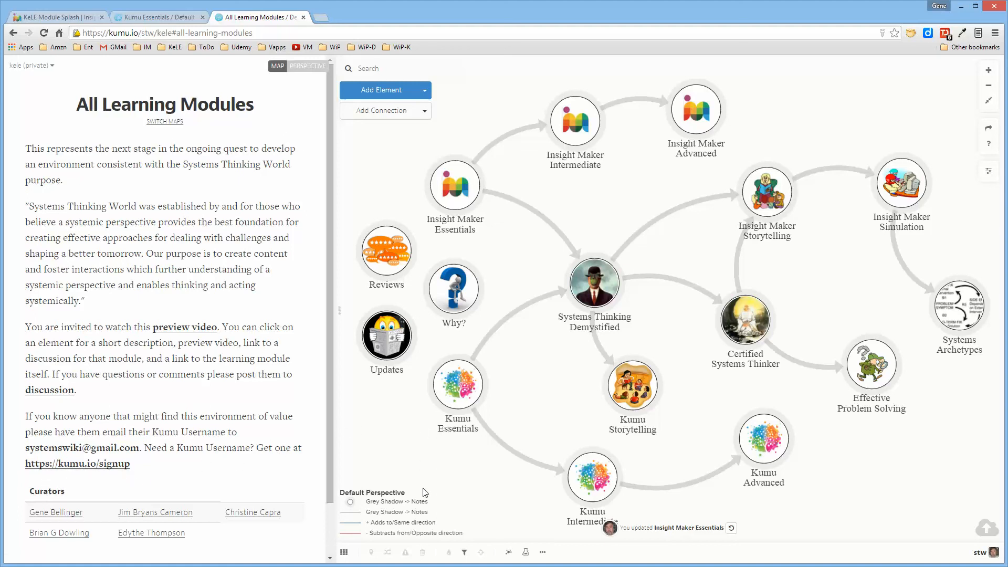